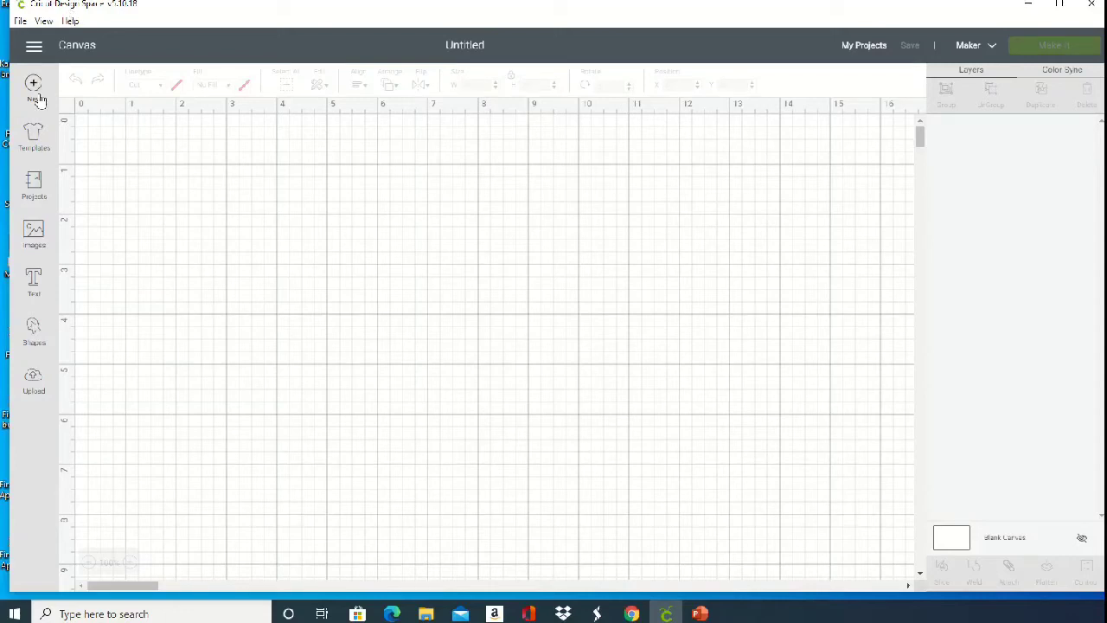
{"action": "mouse_move", "coordinate": [177, 171]}
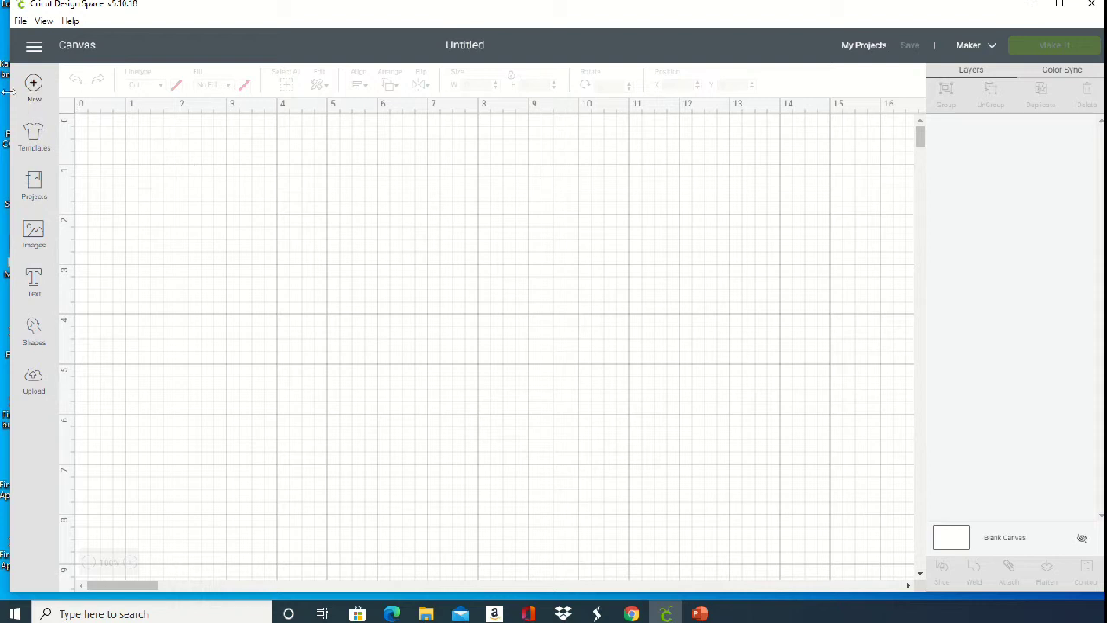
{"action": "mouse_move", "coordinate": [174, 191]}
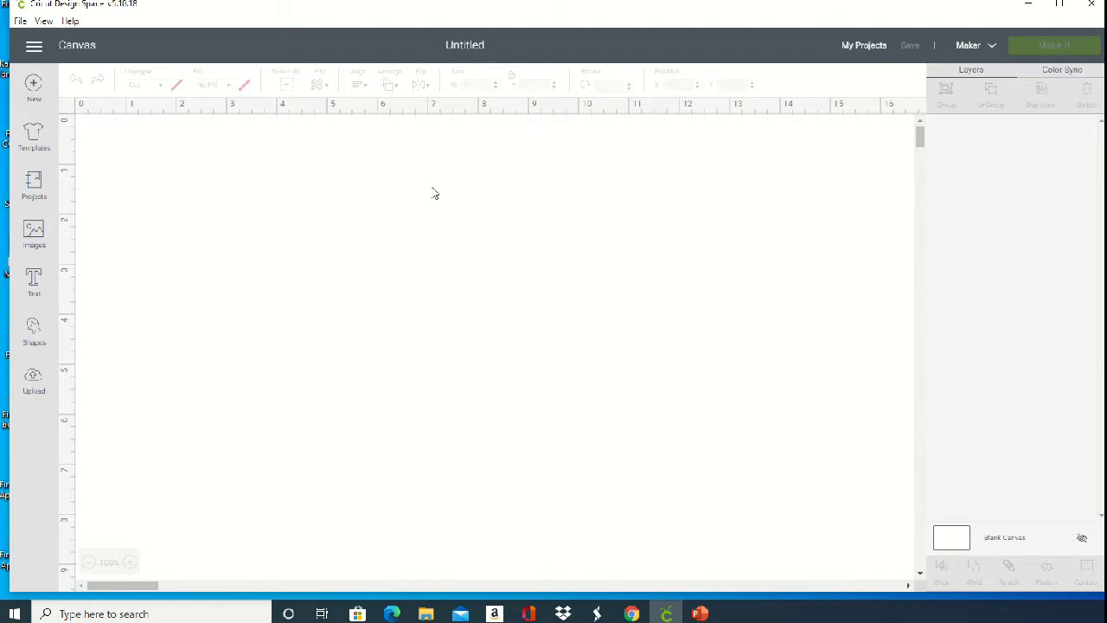
{"action": "mouse_move", "coordinate": [33, 234]}
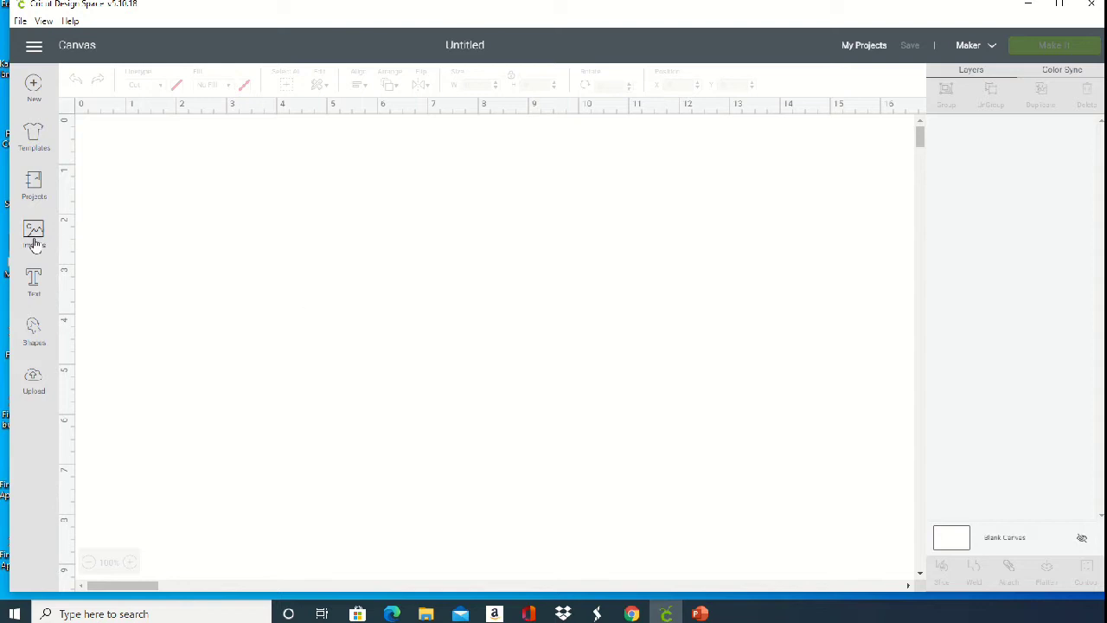
- Filter image sets to Purchased, open Summer Vibes and pick the Watermelon Slice image
{"action": "left_click", "coordinate": [34, 234]}
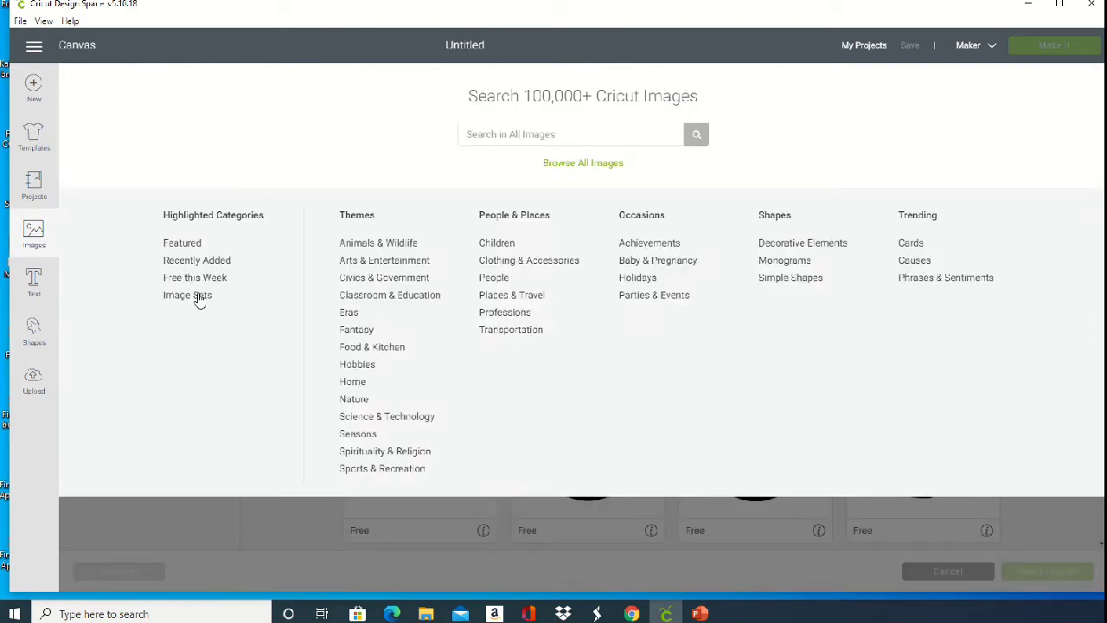
{"action": "left_click", "coordinate": [187, 295]}
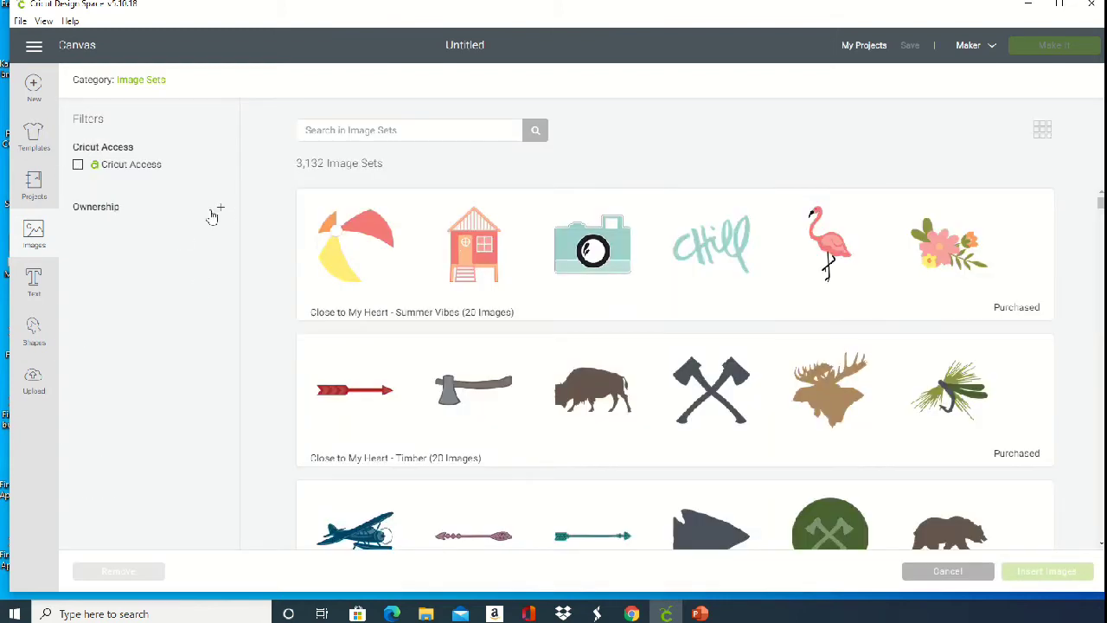
{"action": "left_click", "coordinate": [220, 212]}
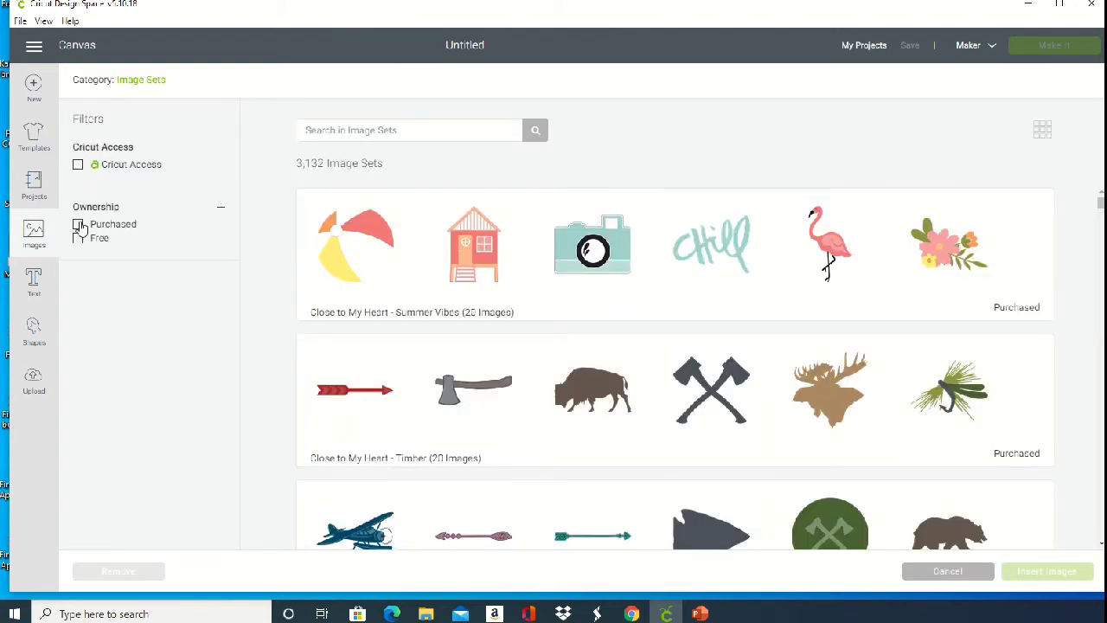
{"action": "left_click", "coordinate": [78, 224]}
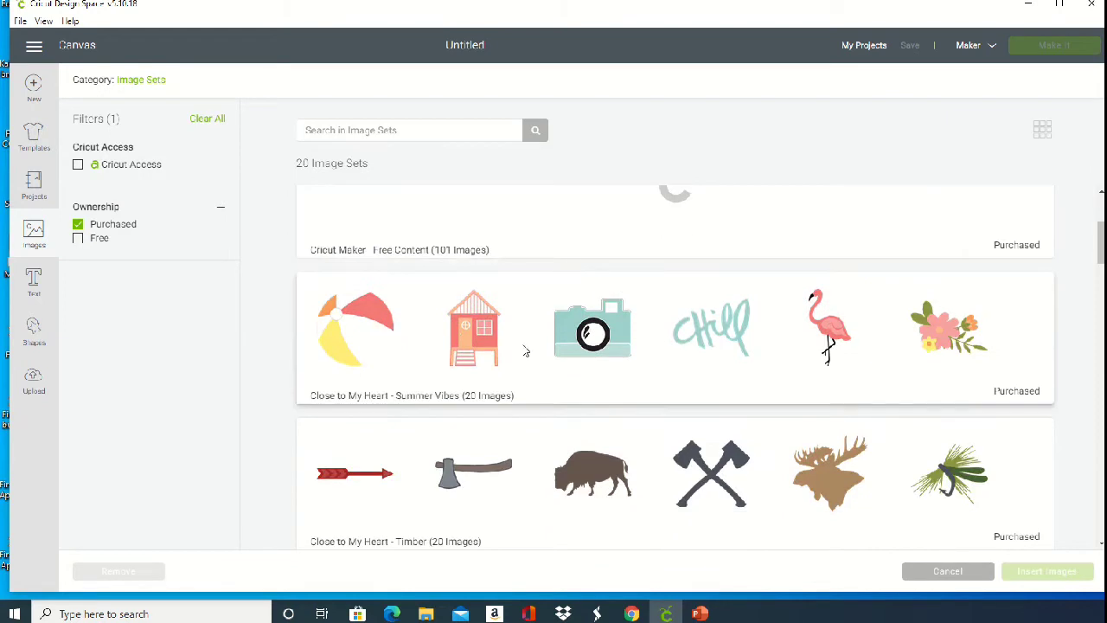
{"action": "left_click", "coordinate": [473, 328]}
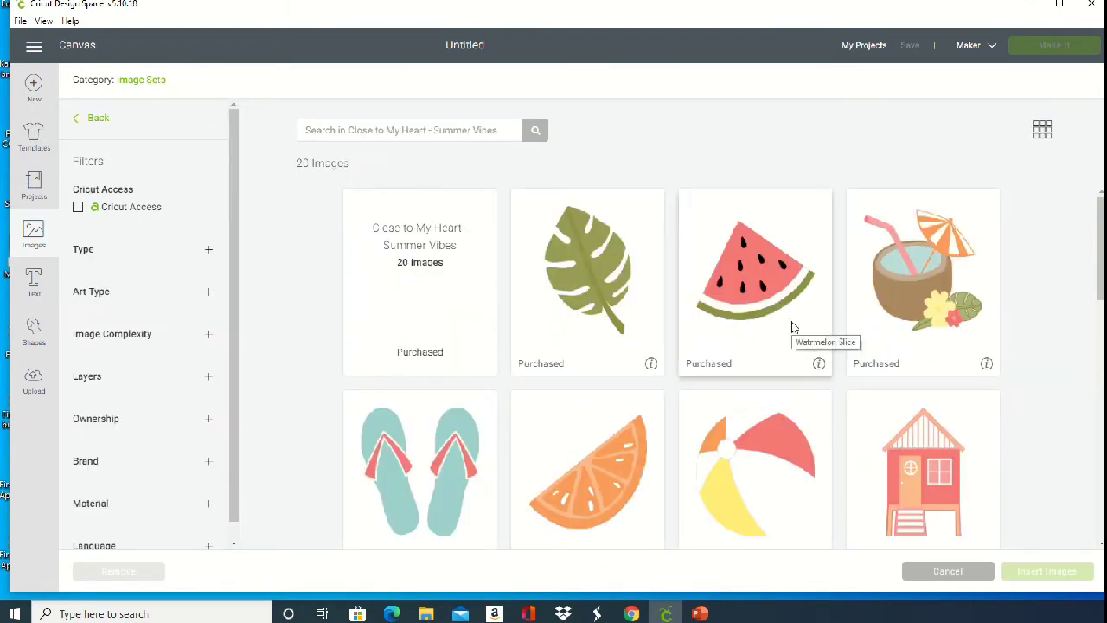
{"action": "left_click", "coordinate": [755, 281]}
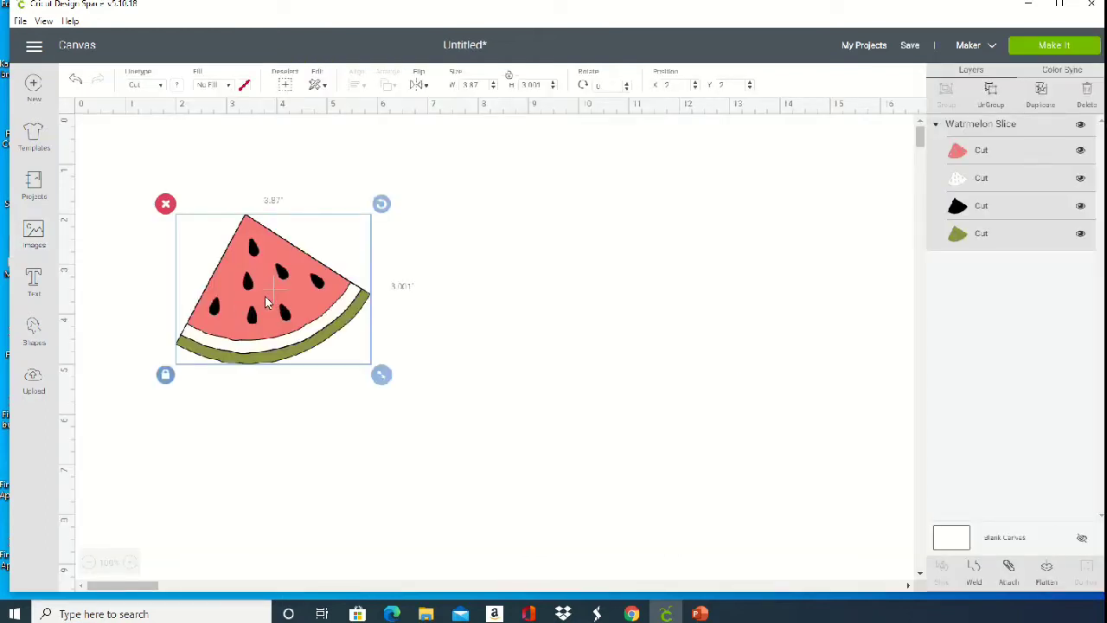
{"action": "mouse_move", "coordinate": [305, 283]}
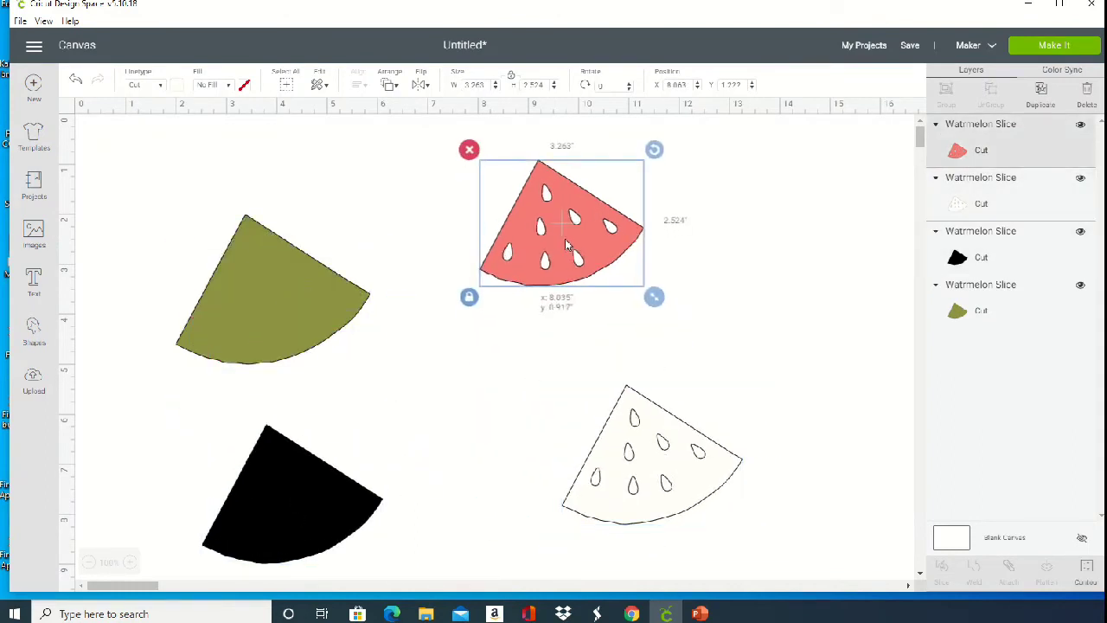
- Deselect the pink watermelon layer by clicking empty canvas
{"action": "left_click", "coordinate": [820, 266]}
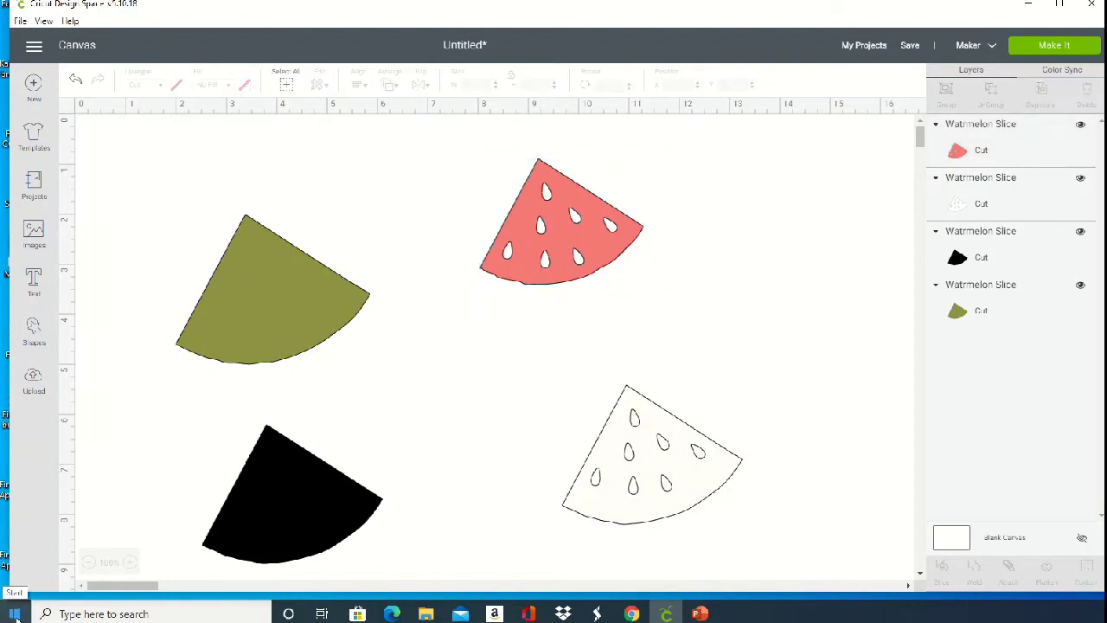
- Search the Start menu for 'snipping Tool' and launch Snipping Tool
{"action": "left_click", "coordinate": [13, 613]}
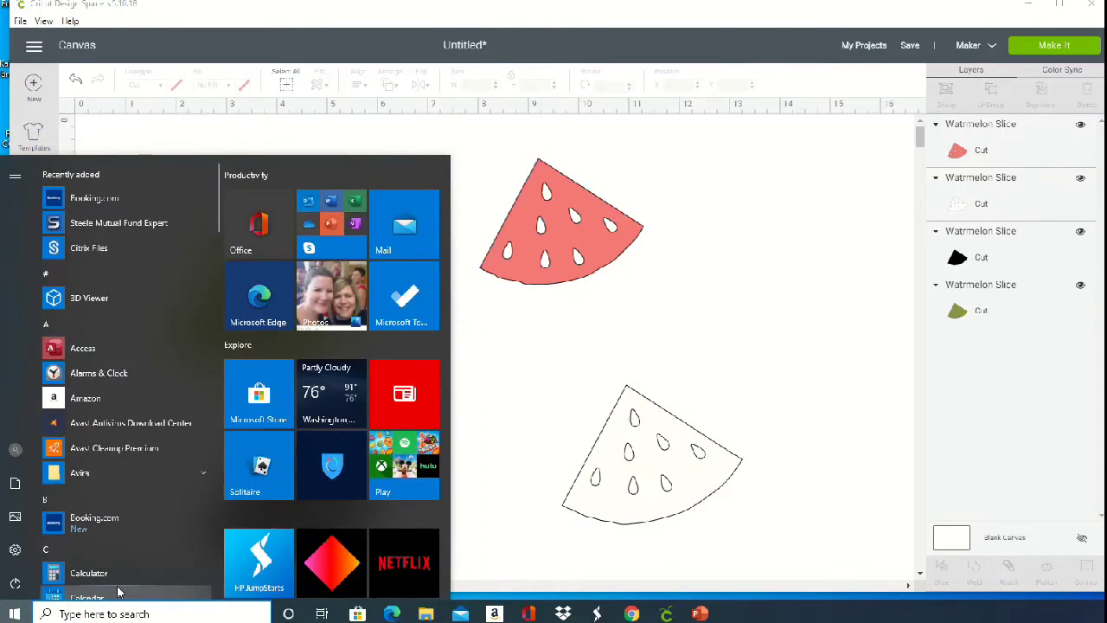
{"action": "type", "text": "snipping Tool"}
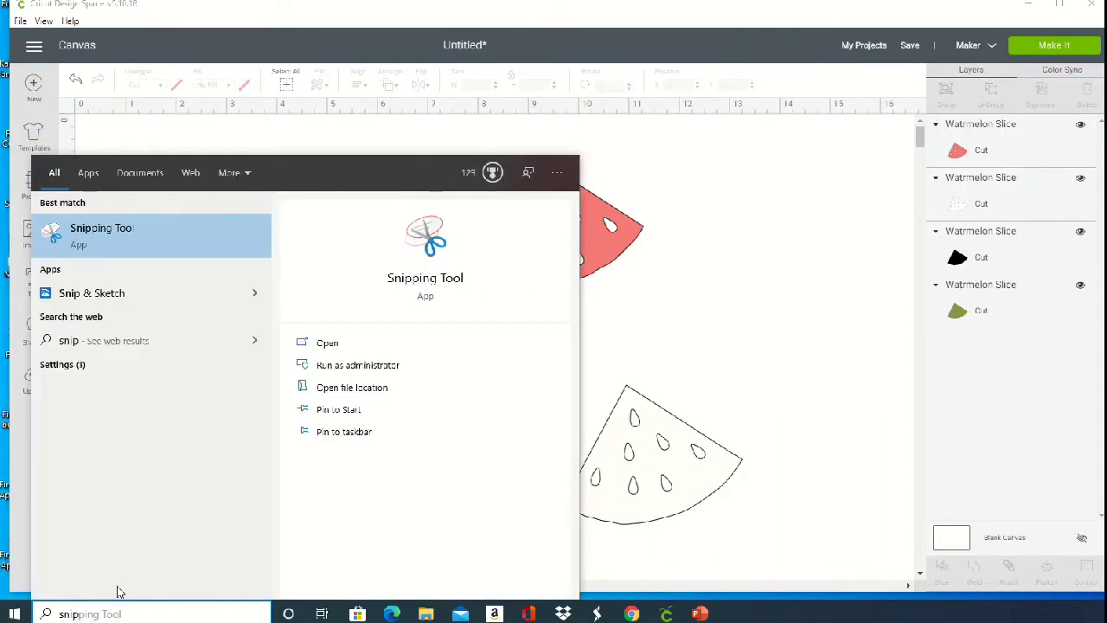
{"action": "mouse_move", "coordinate": [119, 244]}
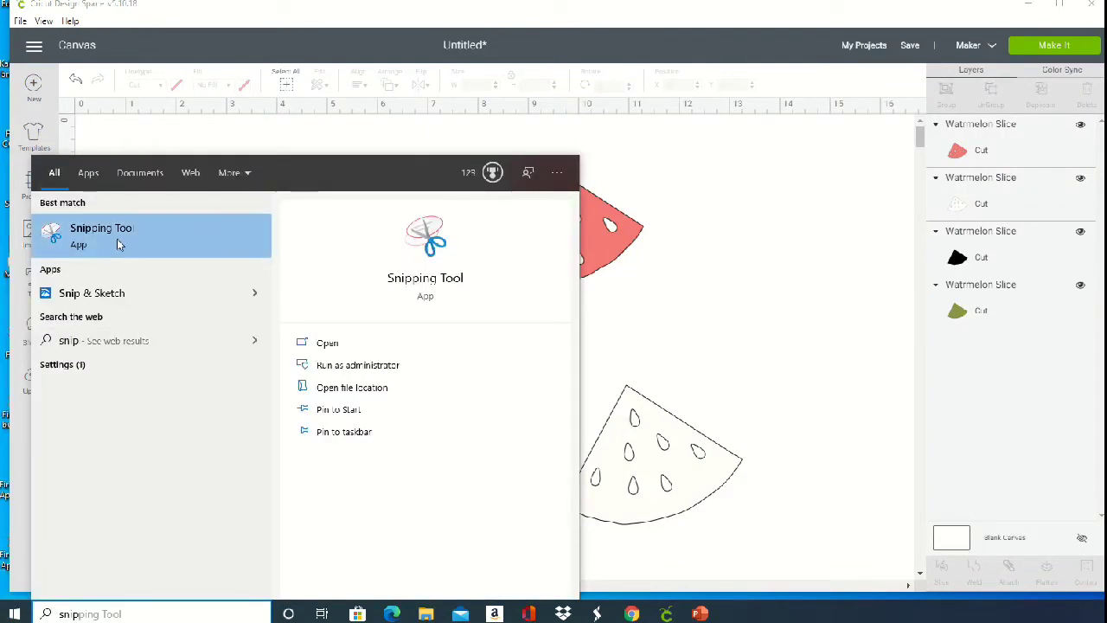
{"action": "left_click", "coordinate": [101, 233]}
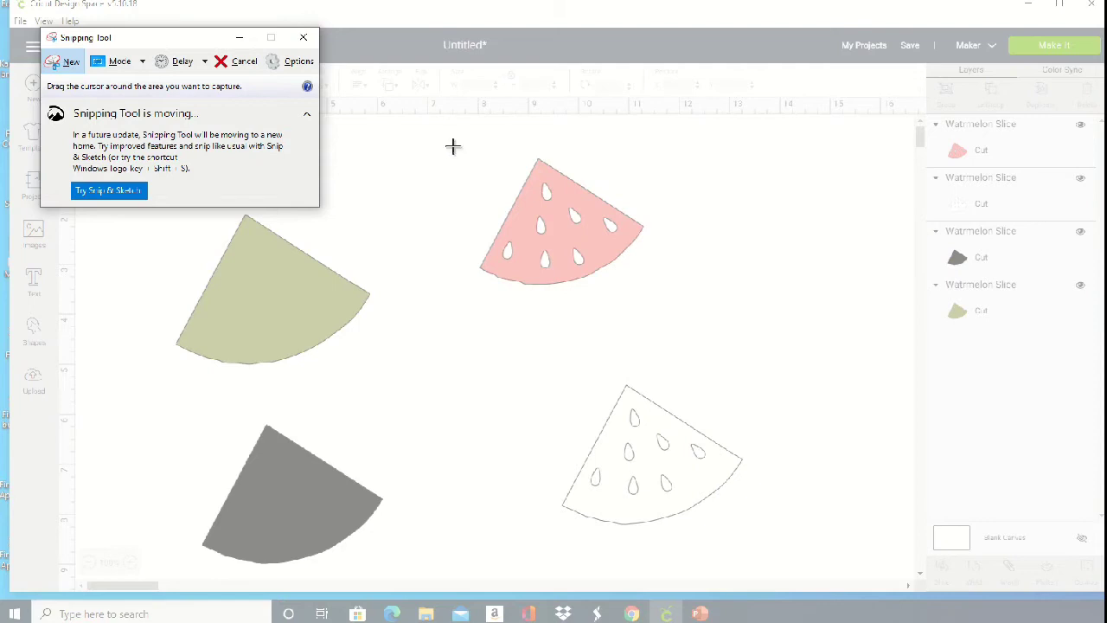
- Snip the pink watermelon layer and save it as 'watermelon top' in Downloads
{"action": "left_click_drag", "start_coordinate": [457, 146], "coordinate": [665, 318]}
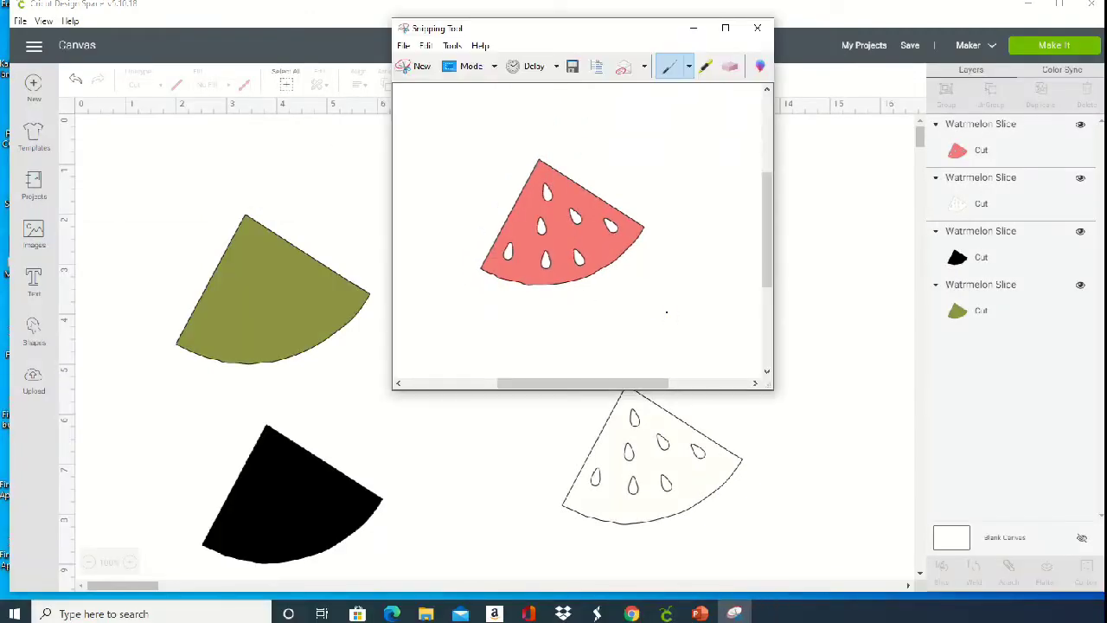
{"action": "mouse_move", "coordinate": [572, 65]}
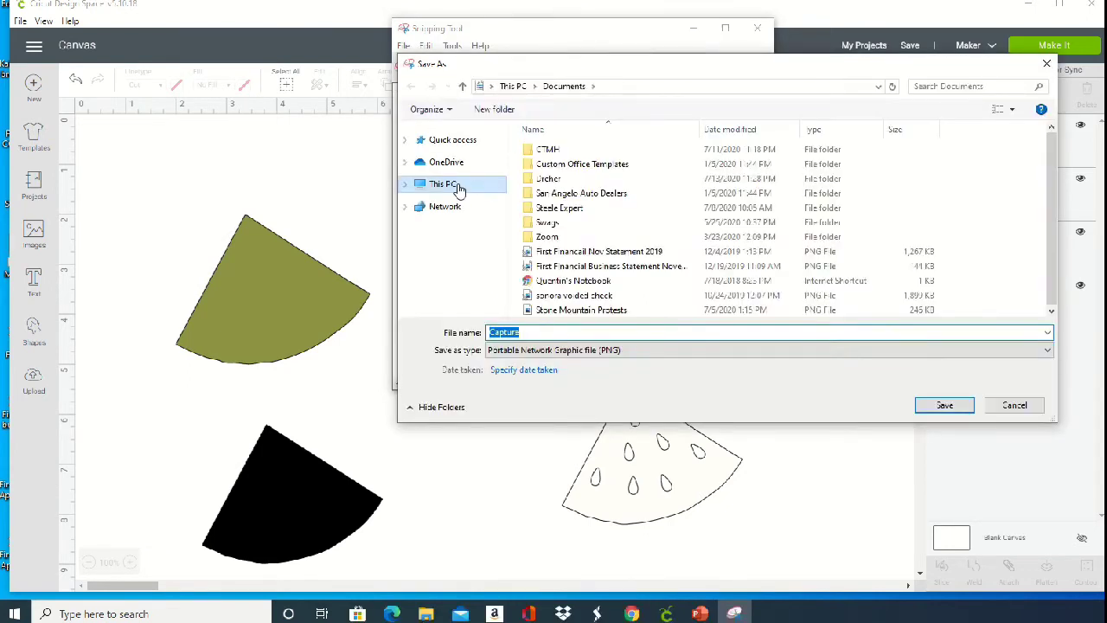
{"action": "left_click", "coordinate": [442, 183]}
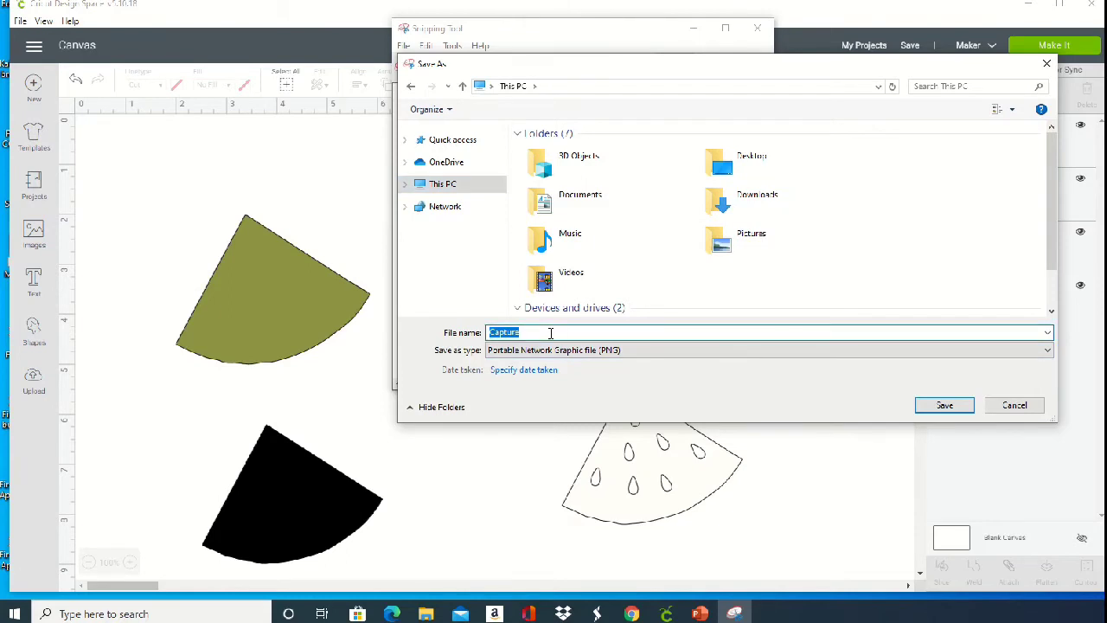
{"action": "type", "text": "water"}
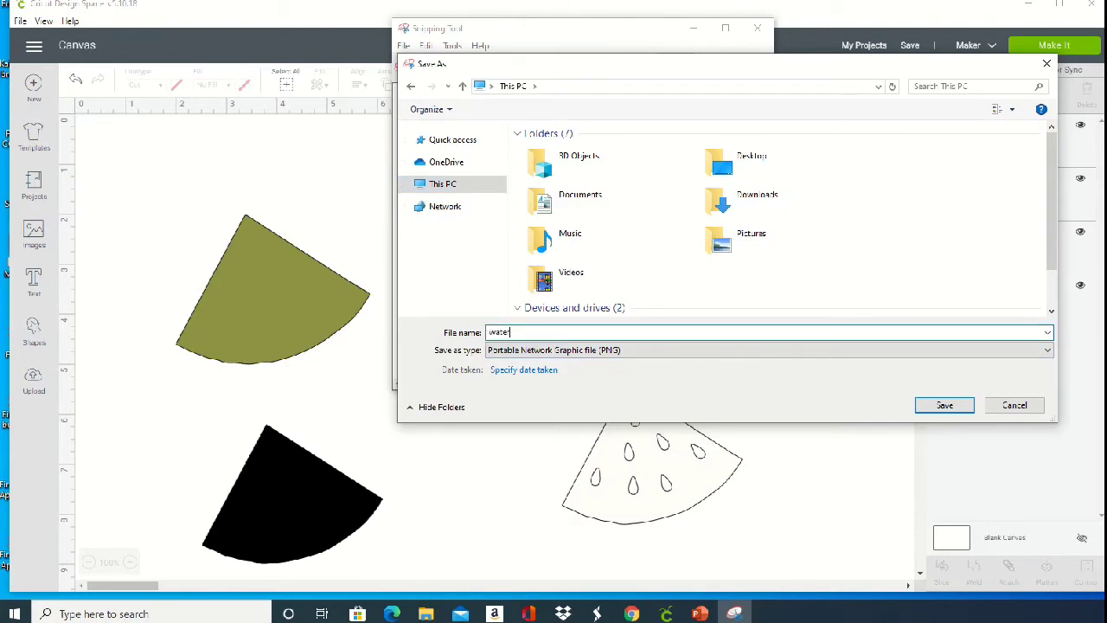
{"action": "left_click", "coordinate": [944, 404]}
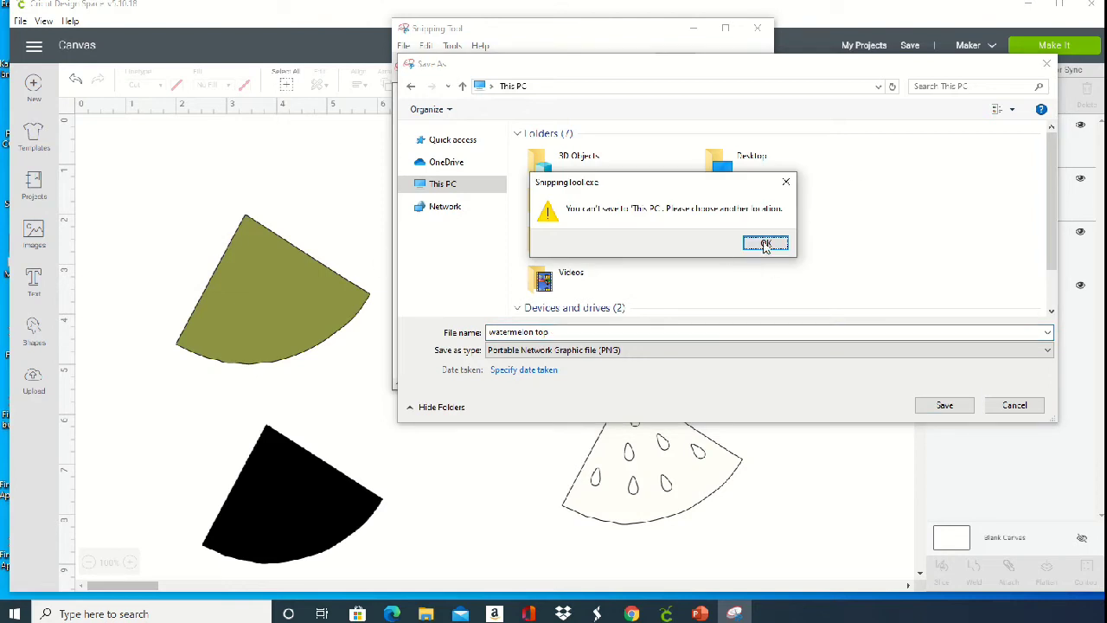
{"action": "left_click", "coordinate": [765, 243]}
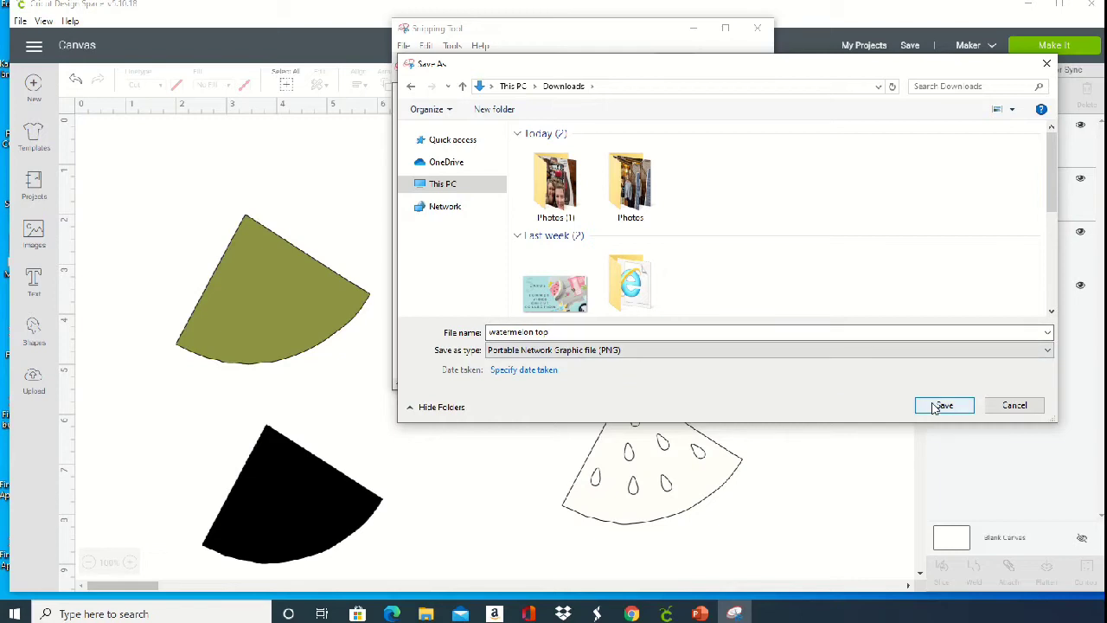
{"action": "left_click", "coordinate": [943, 405]}
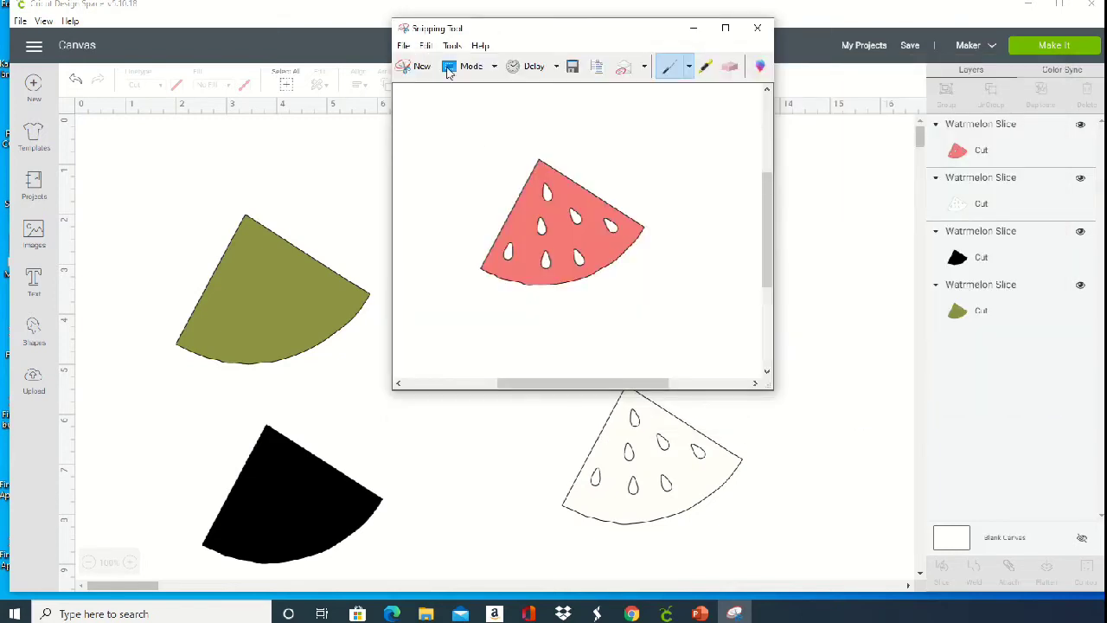
- Snip the white, black and green layers, saving each snip to Downloads
{"action": "left_click", "coordinate": [758, 28]}
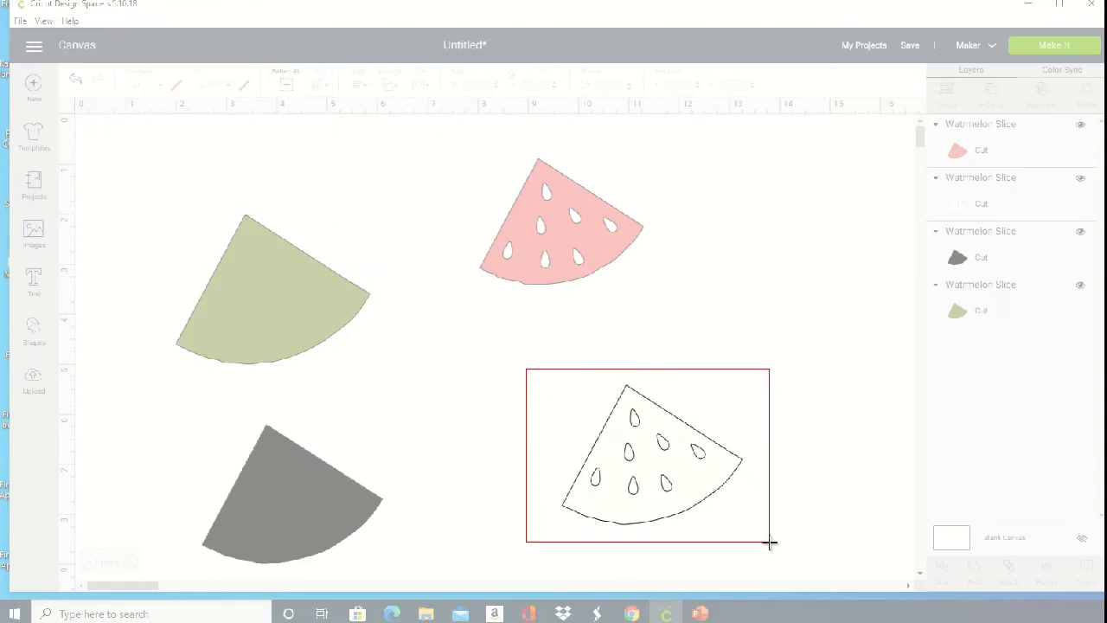
{"action": "left_click", "coordinate": [733, 613]}
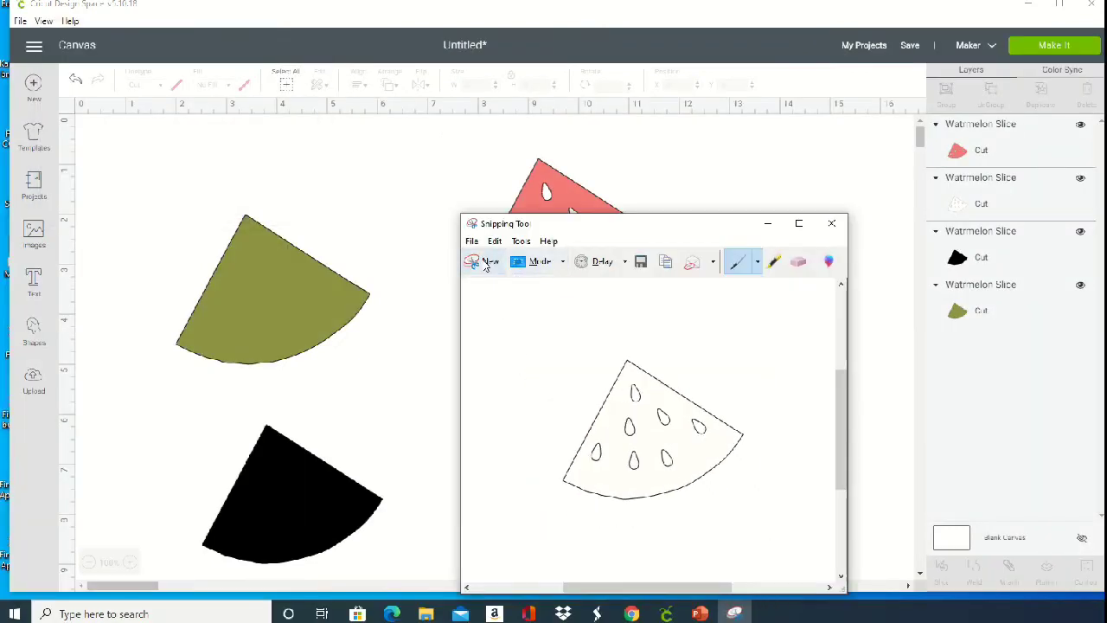
{"action": "left_click", "coordinate": [640, 261]}
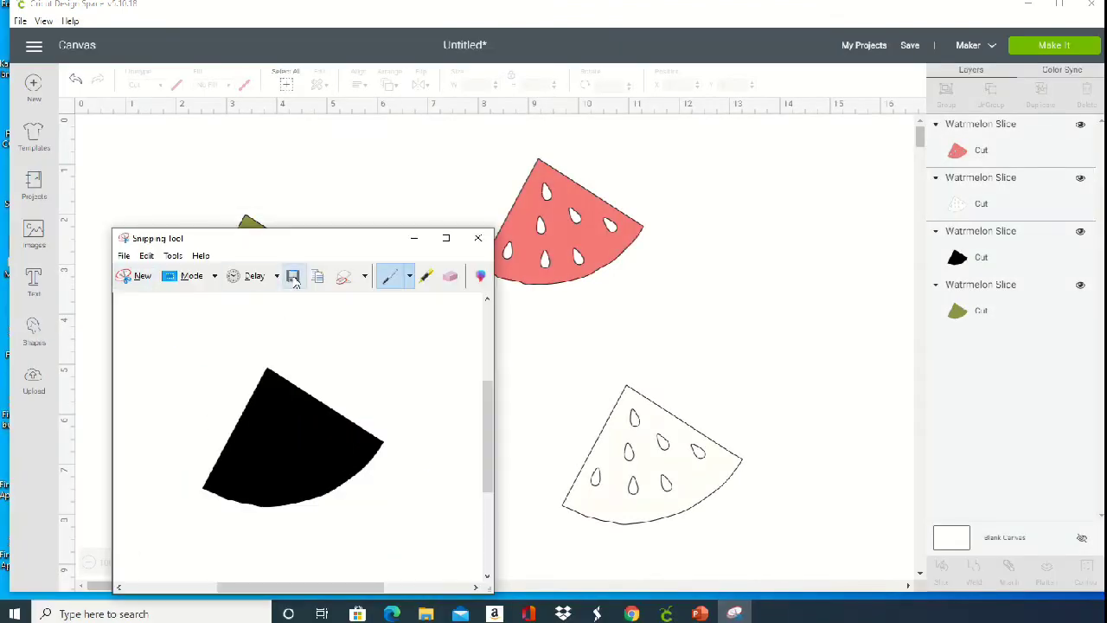
{"action": "left_click", "coordinate": [293, 275]}
{"action": "type", "text": "watermel"}
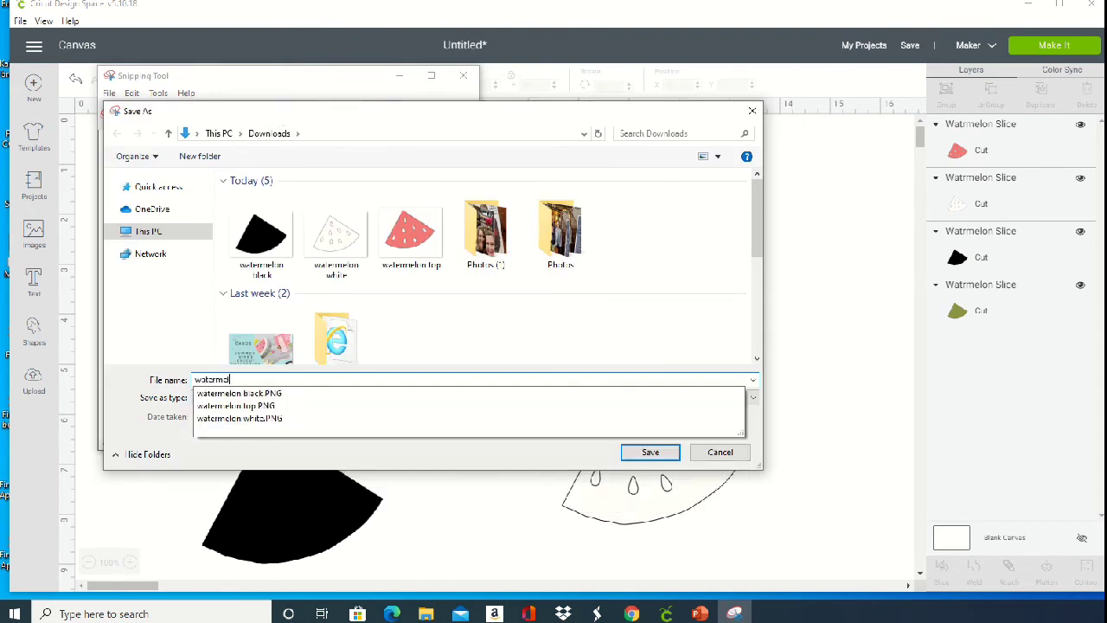
{"action": "left_click", "coordinate": [720, 452]}
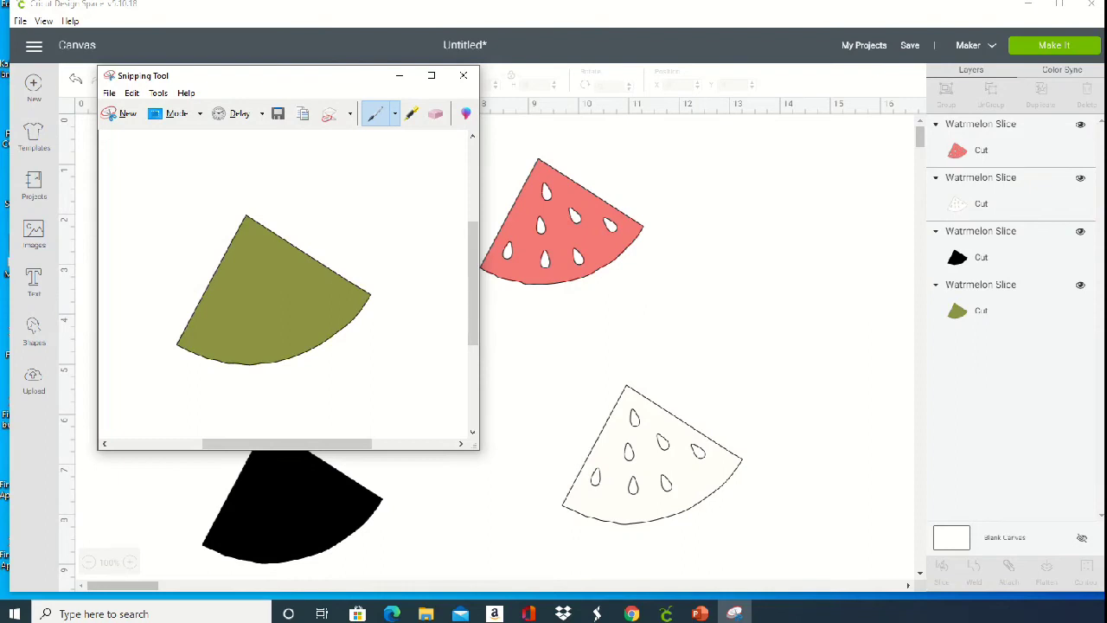
{"action": "mouse_move", "coordinate": [328, 102]}
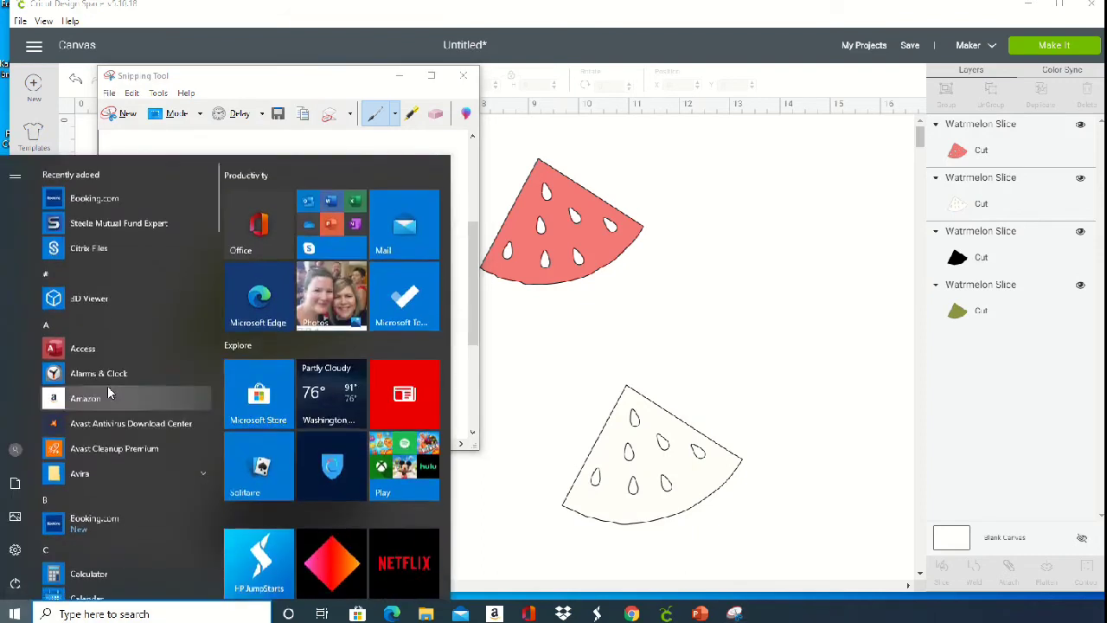
- Scroll the Start menu app list down to apps beginning with S
{"action": "scroll", "scroll_direction": "down", "scroll_amount": 3}
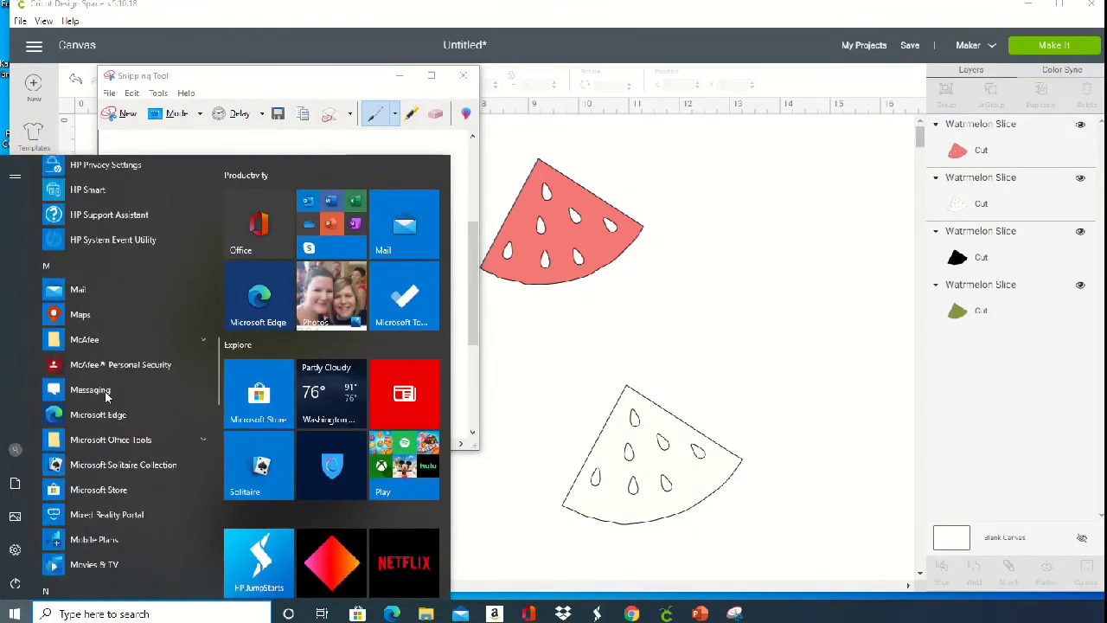
{"action": "scroll", "scroll_direction": "down", "scroll_amount": 3}
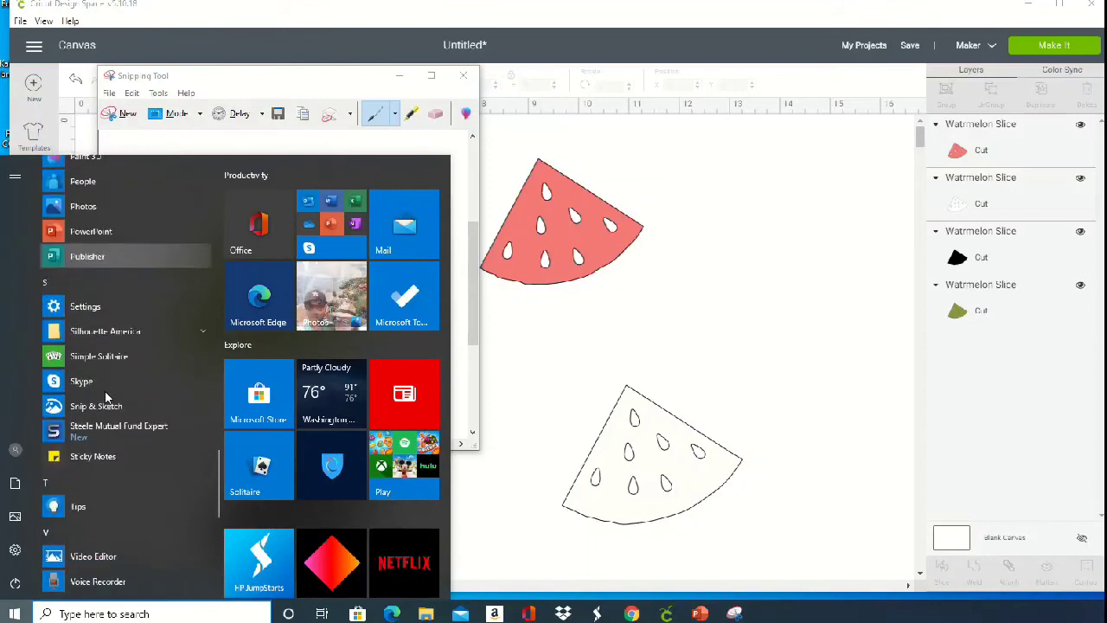
{"action": "mouse_move", "coordinate": [99, 355]}
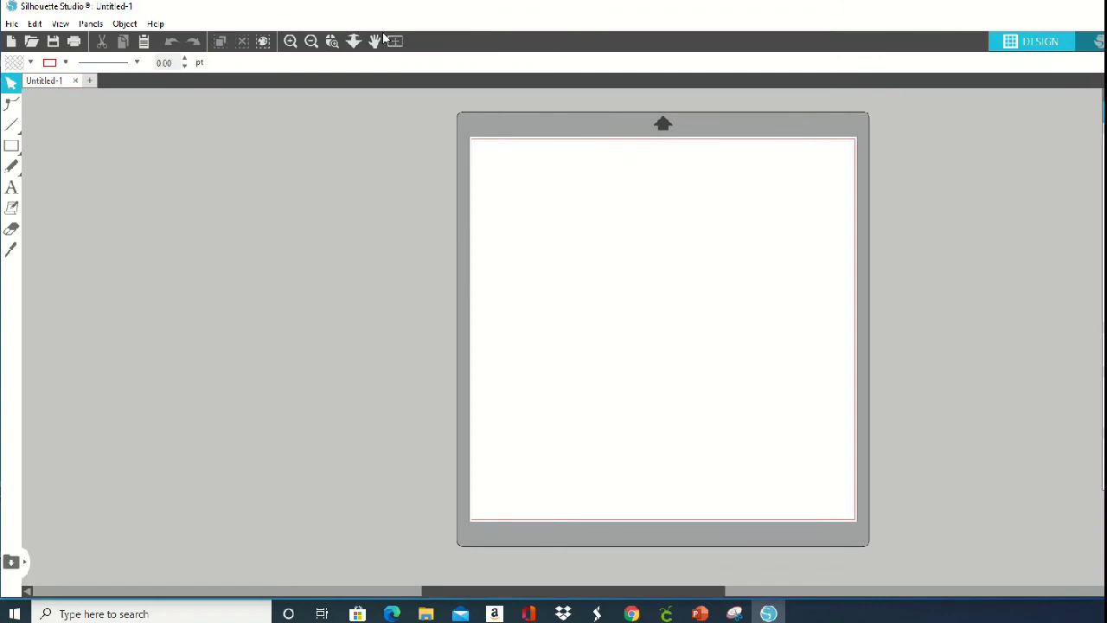
- Open the 'watermelon top' image onto the Silhouette Studio mat and deselect it
{"action": "left_click", "coordinate": [13, 23]}
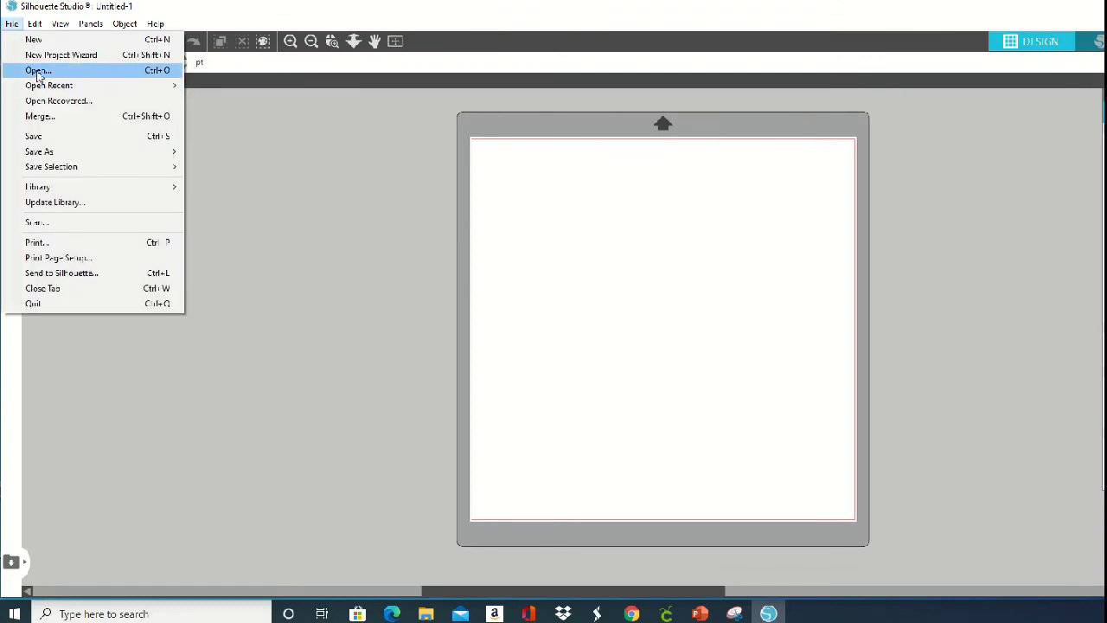
{"action": "left_click", "coordinate": [38, 70]}
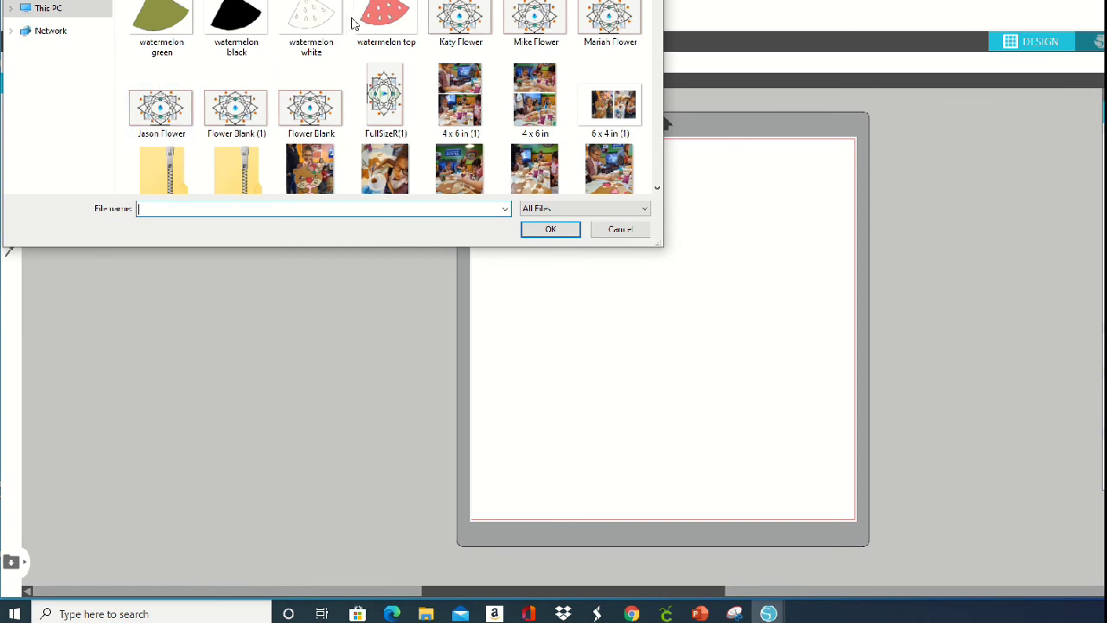
{"action": "left_click", "coordinate": [550, 229]}
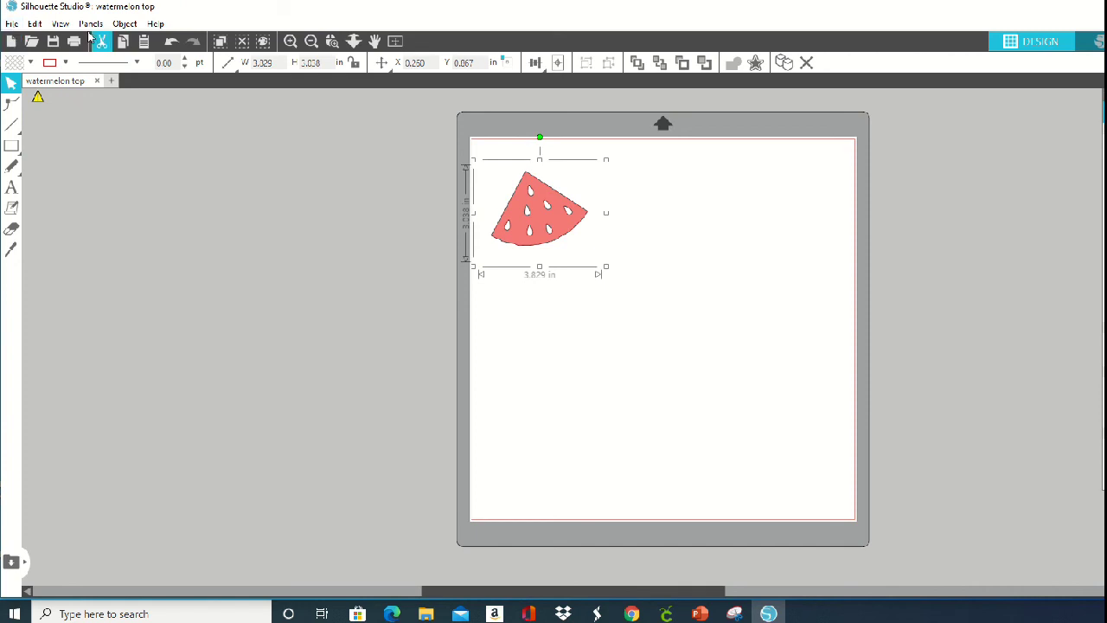
{"action": "left_click", "coordinate": [34, 23]}
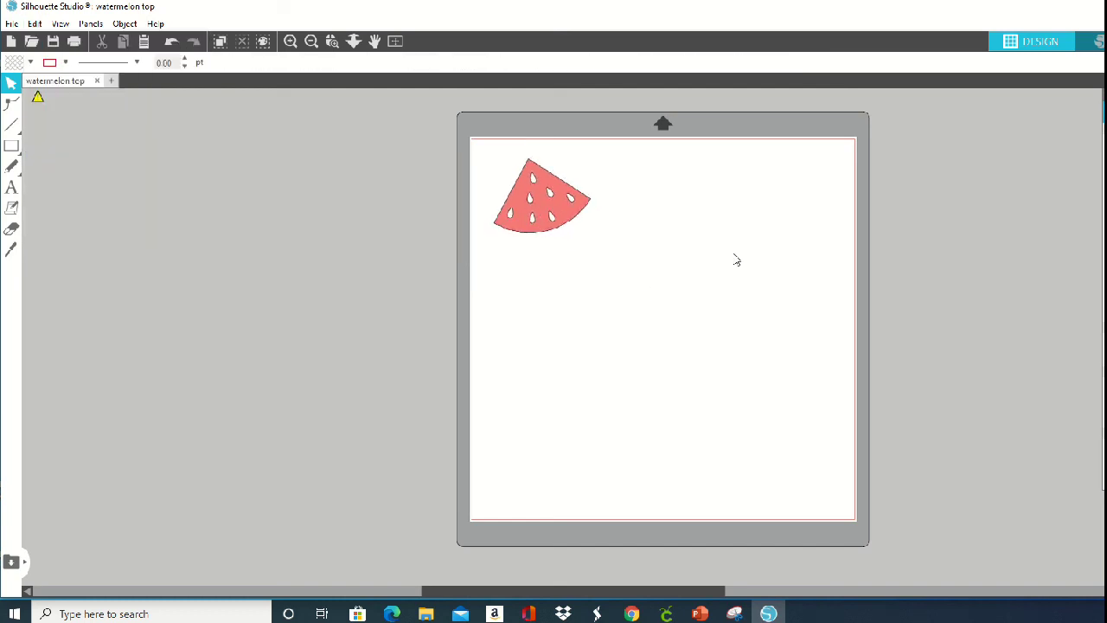
{"action": "left_click", "coordinate": [12, 23]}
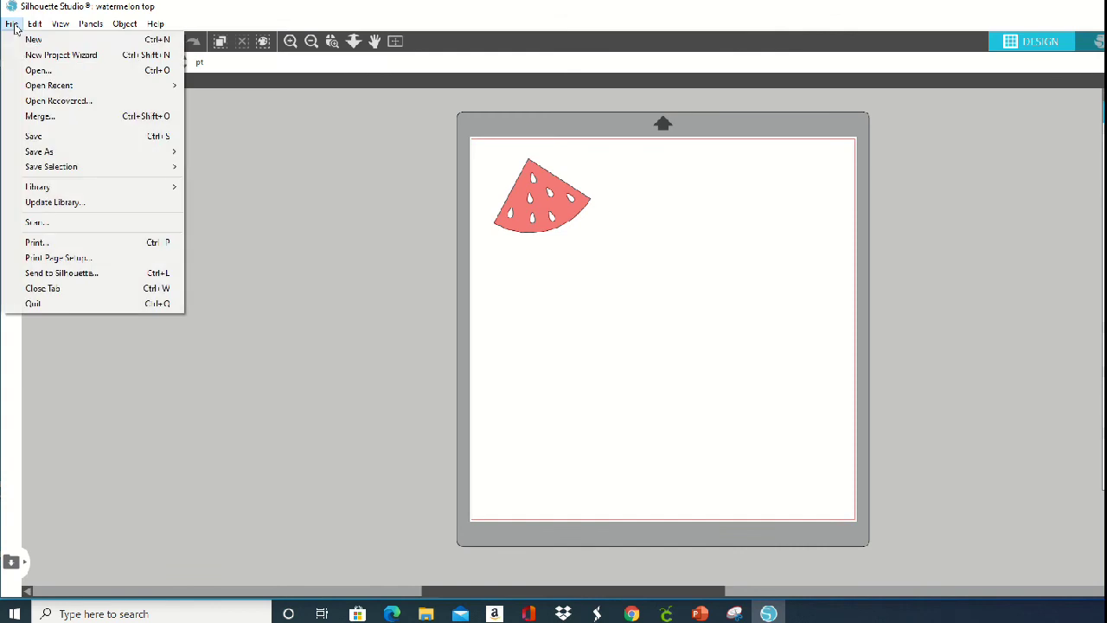